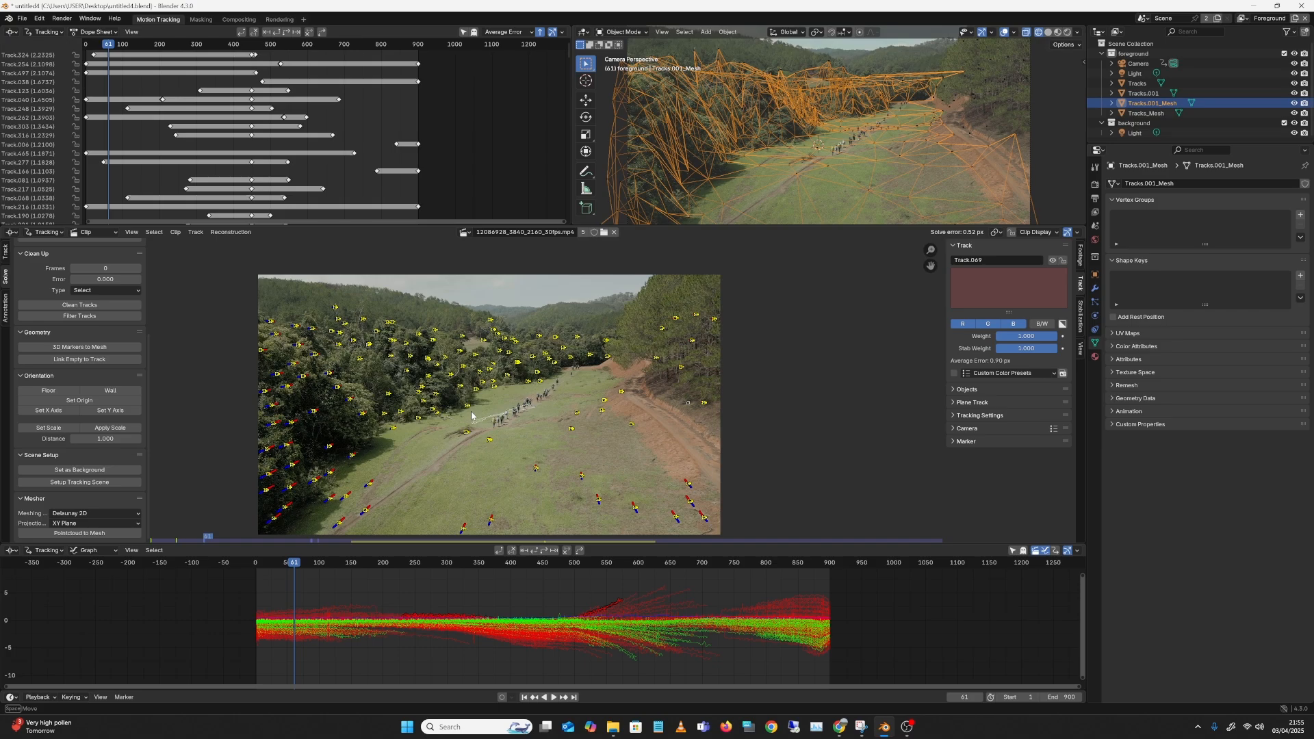
mouse_move(493, 402)
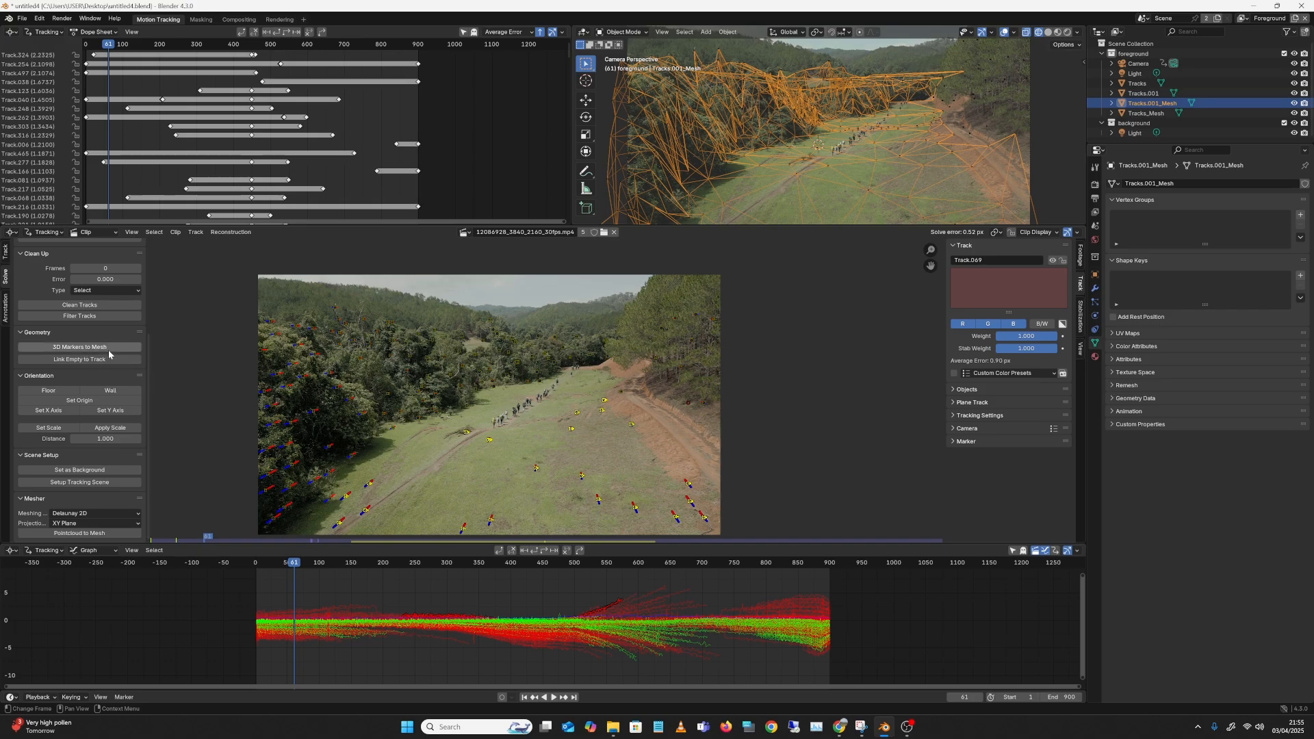
mouse_move(118, 359)
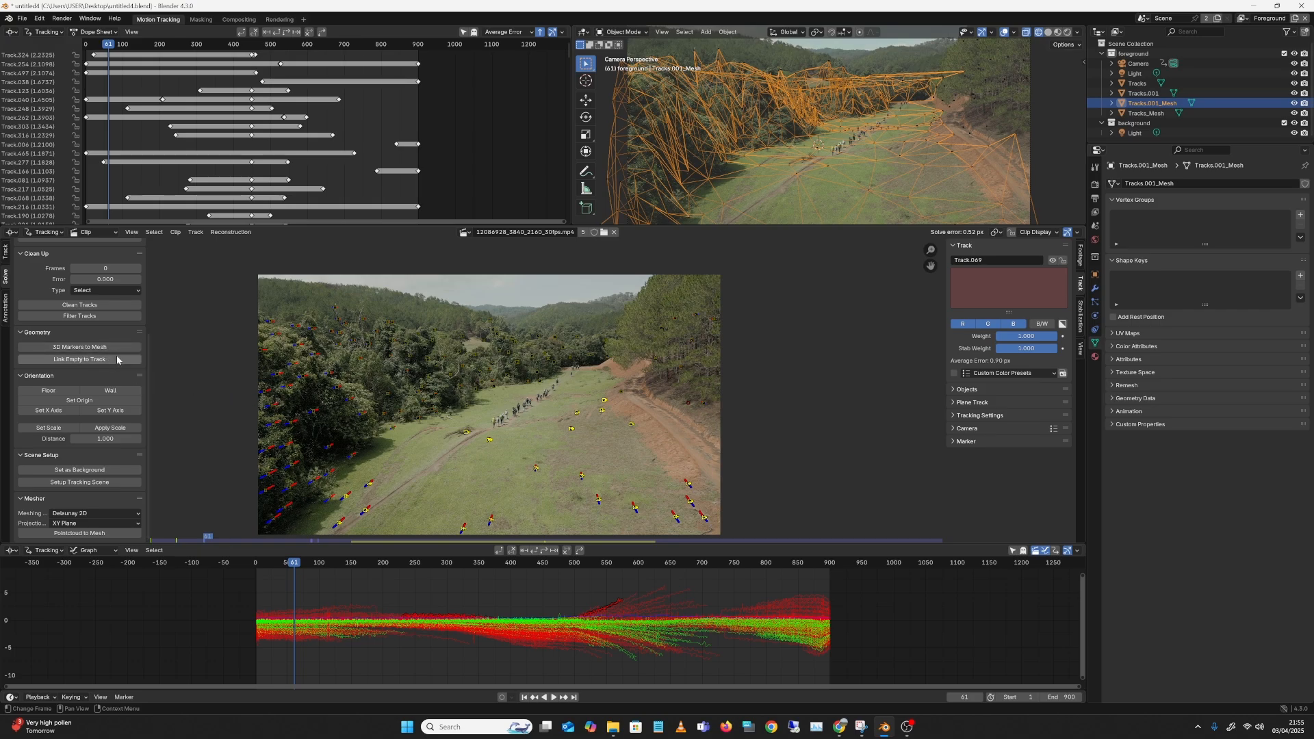
mouse_move(254, 407)
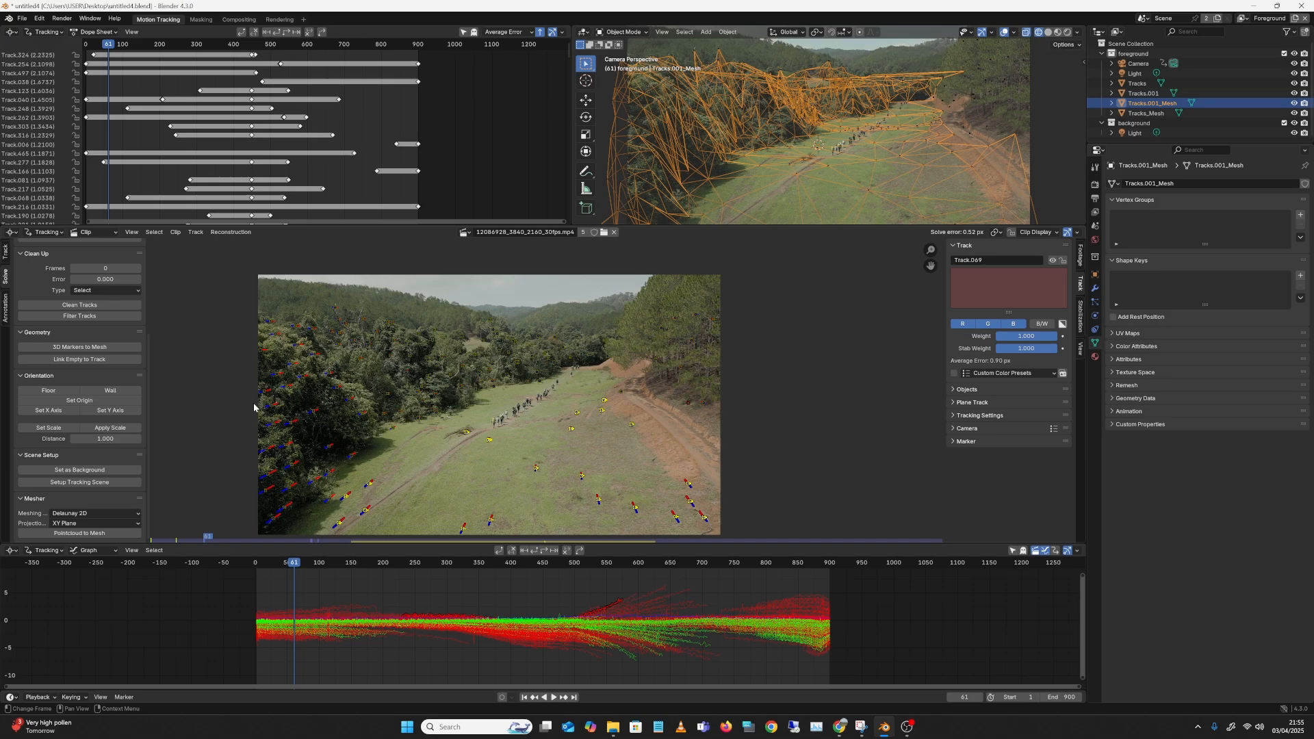
mouse_move(260, 405)
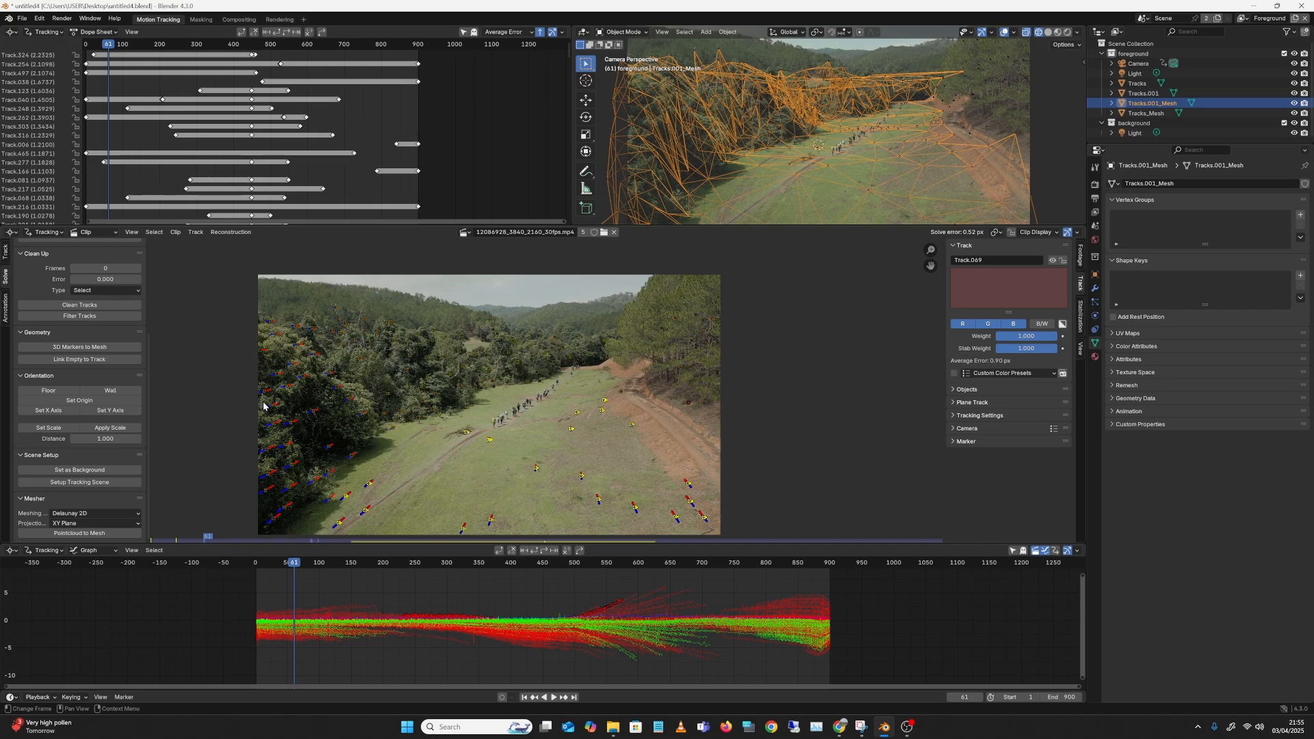
mouse_move(266, 402)
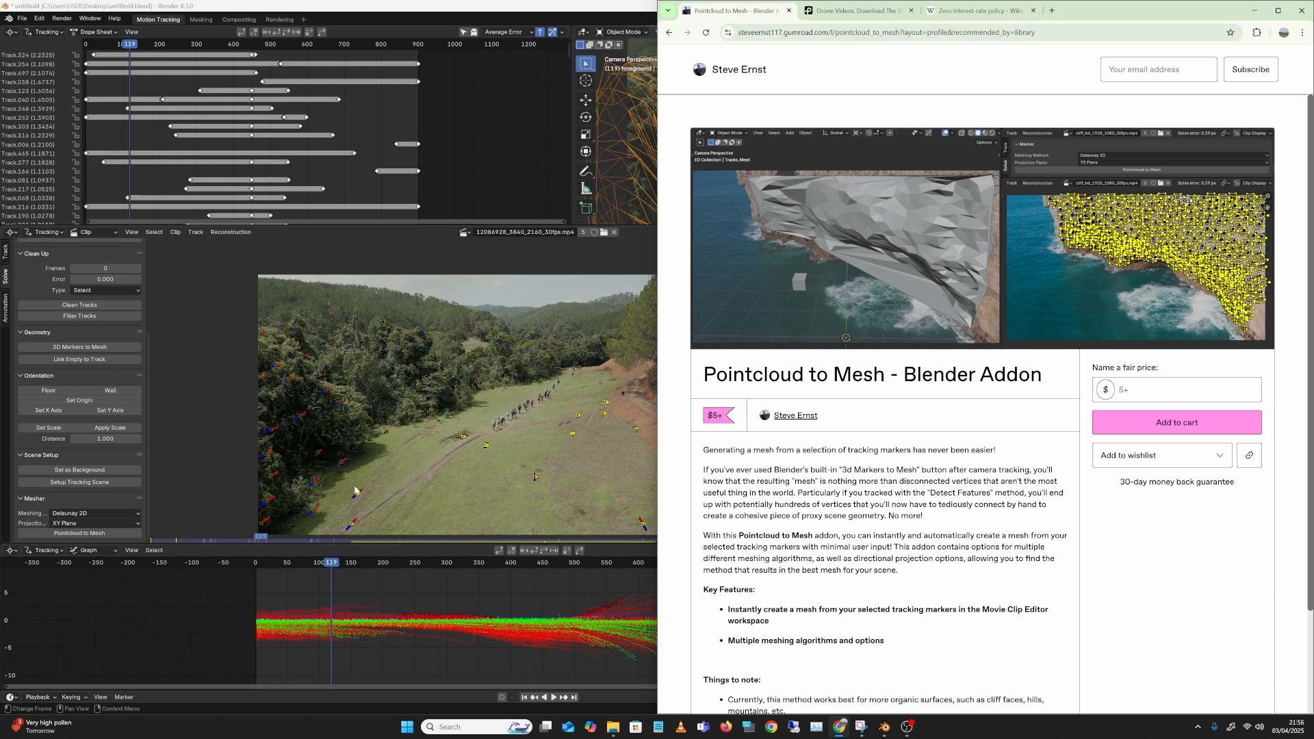
mouse_move(364, 503)
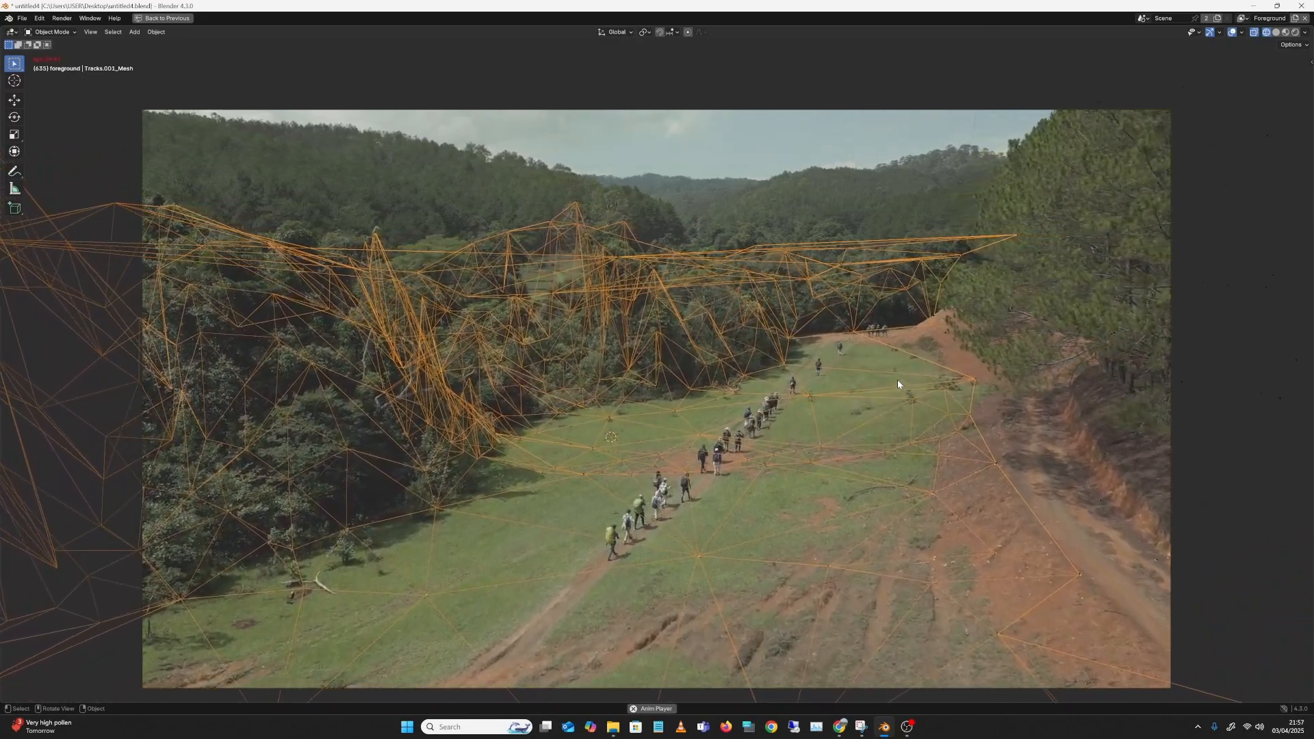
Stop playback at the clip start and return to the motion tracking layout with all markers selected.
key("Space")
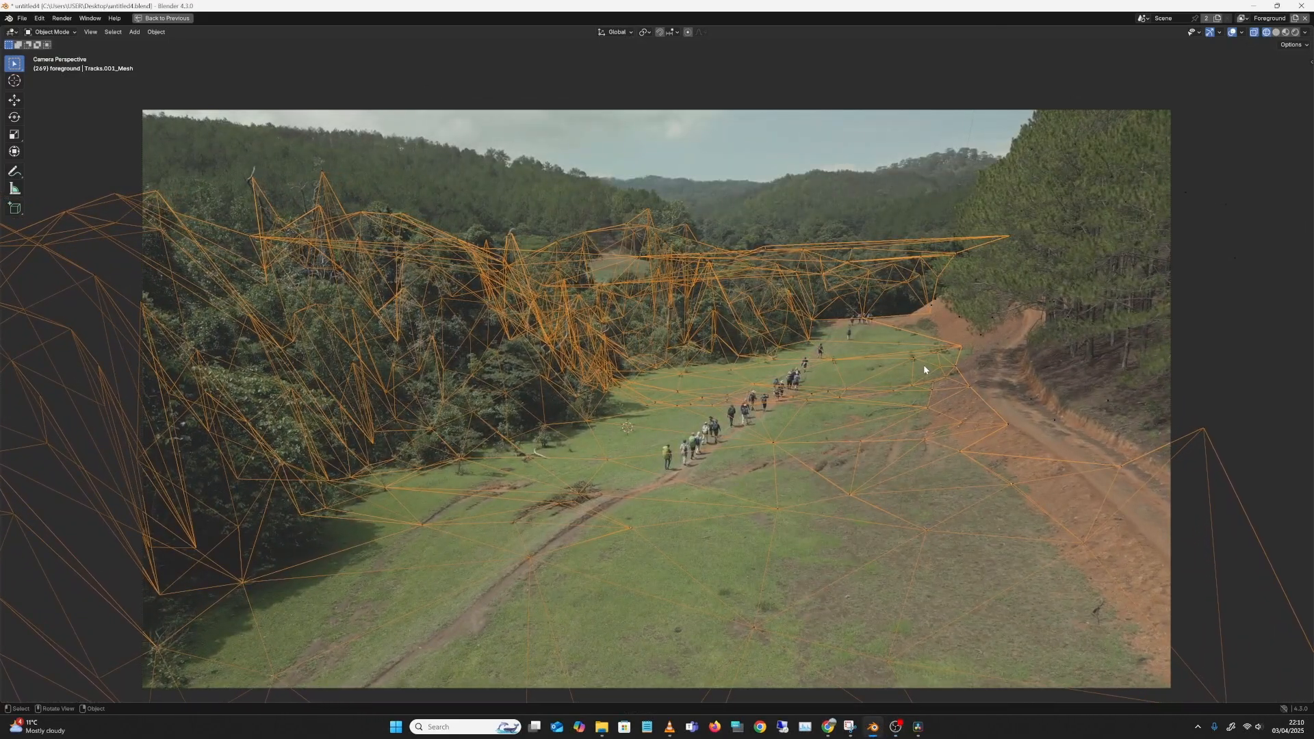
left_click(148, 17)
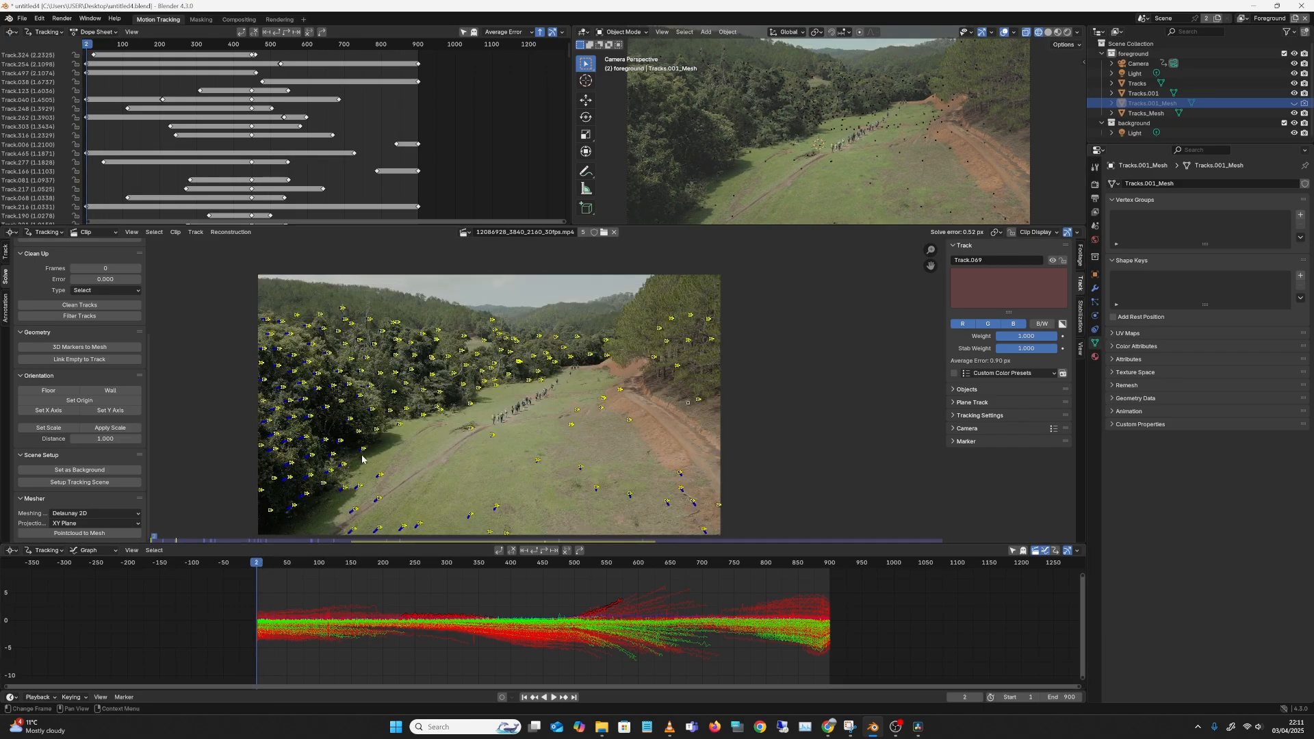
Run Pointcloud to Mesh in the Solve Mesher panel with Delaunay 2D on the XY plane.
left_click(827, 562)
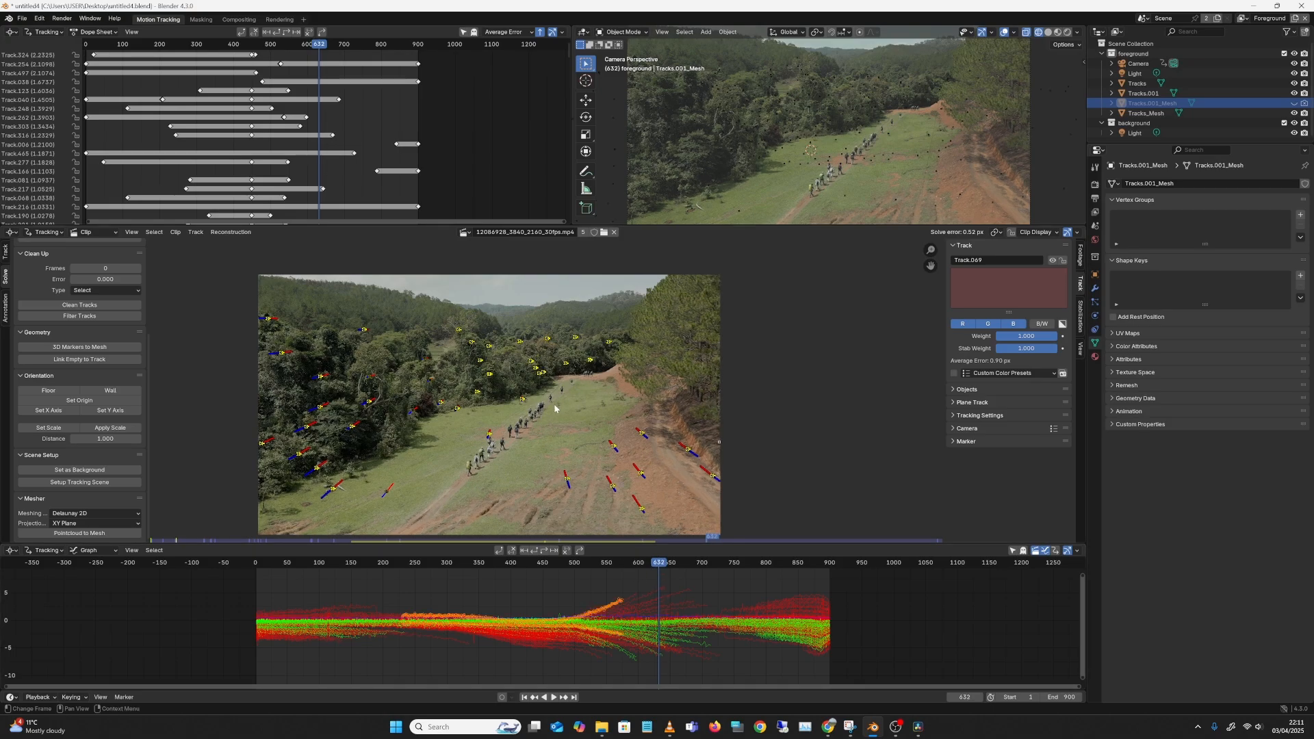
mouse_move(563, 418)
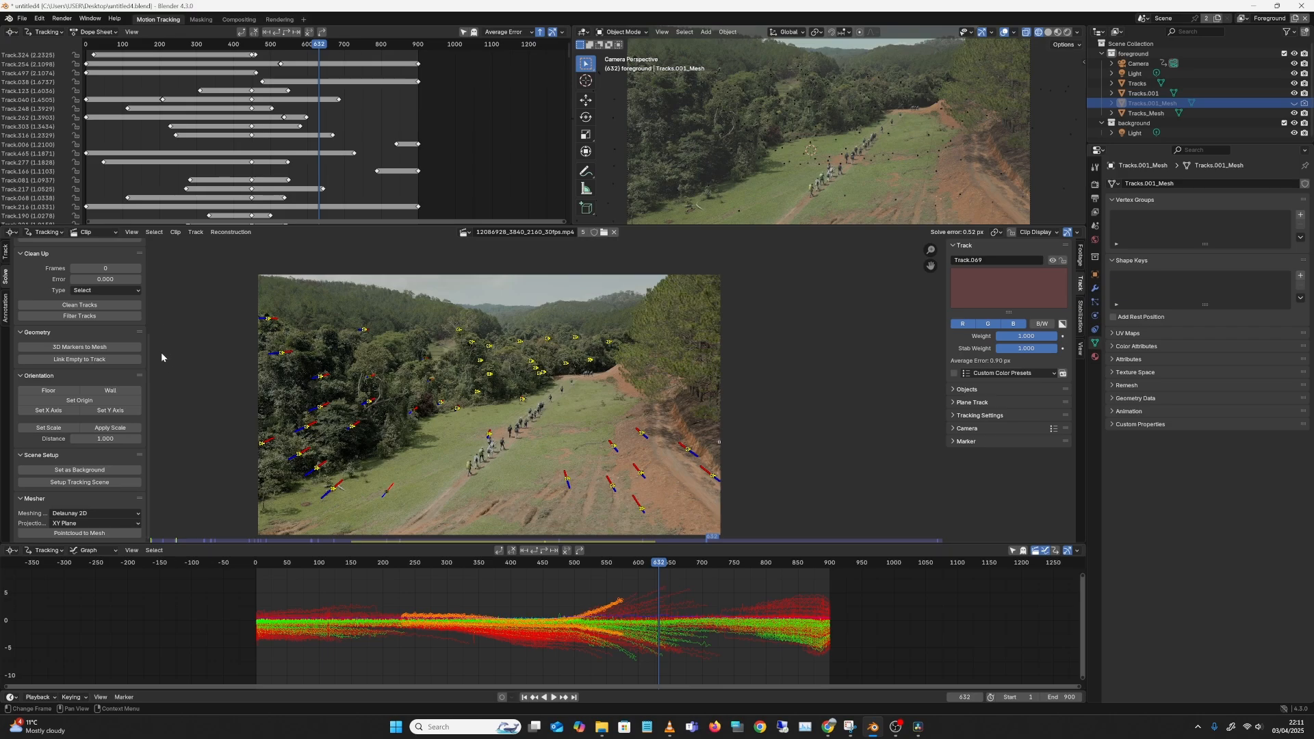
mouse_move(154, 380)
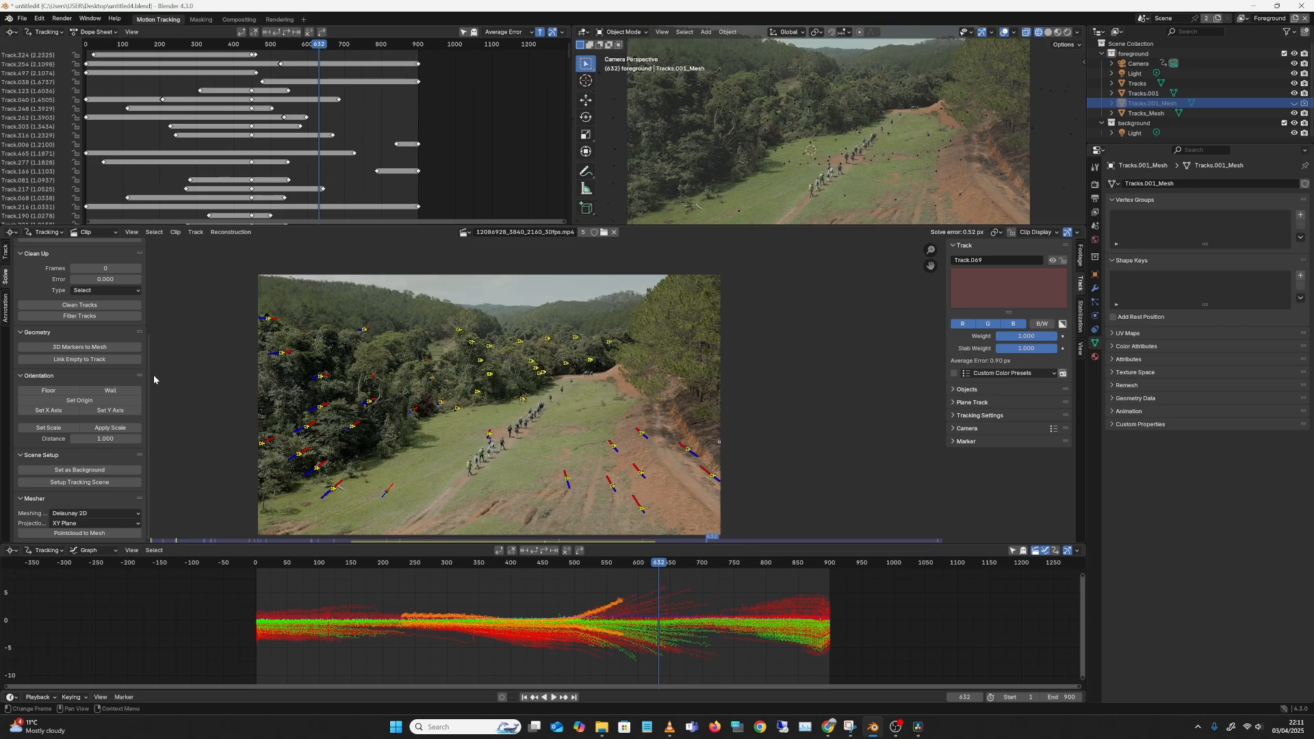
mouse_move(115, 495)
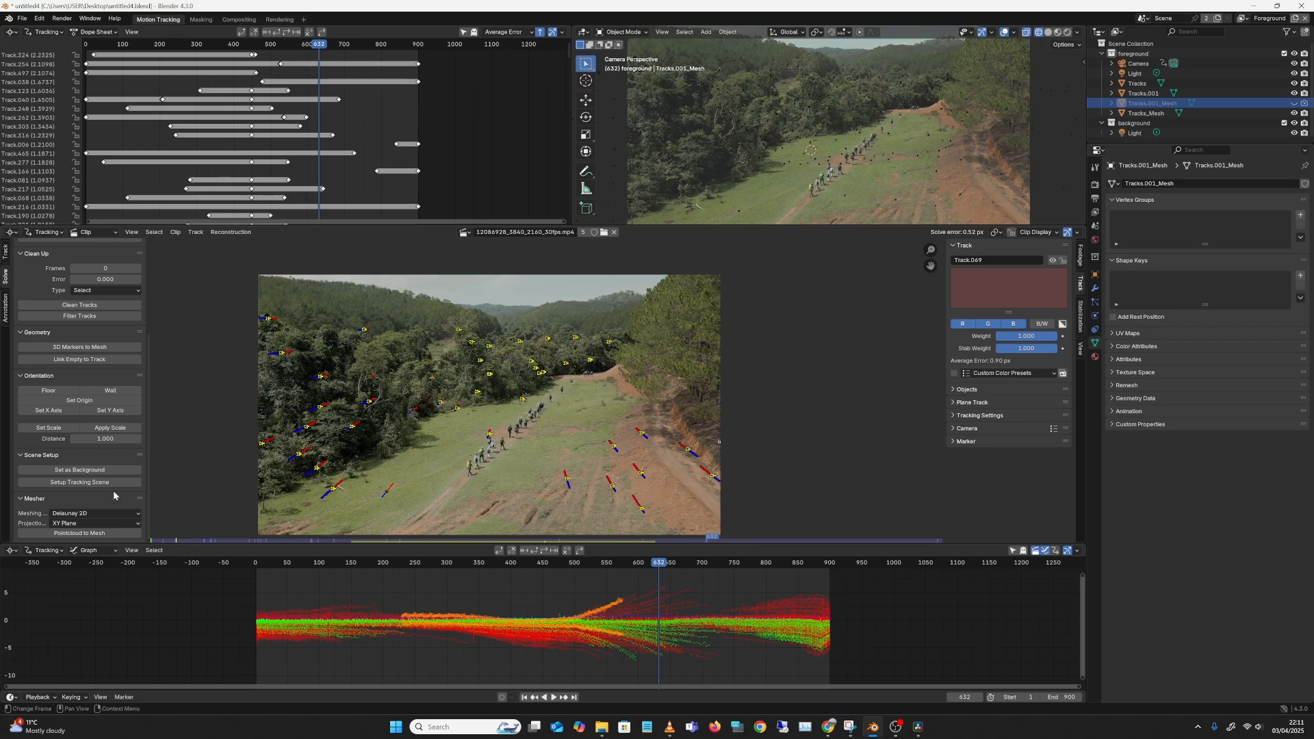
mouse_move(160, 445)
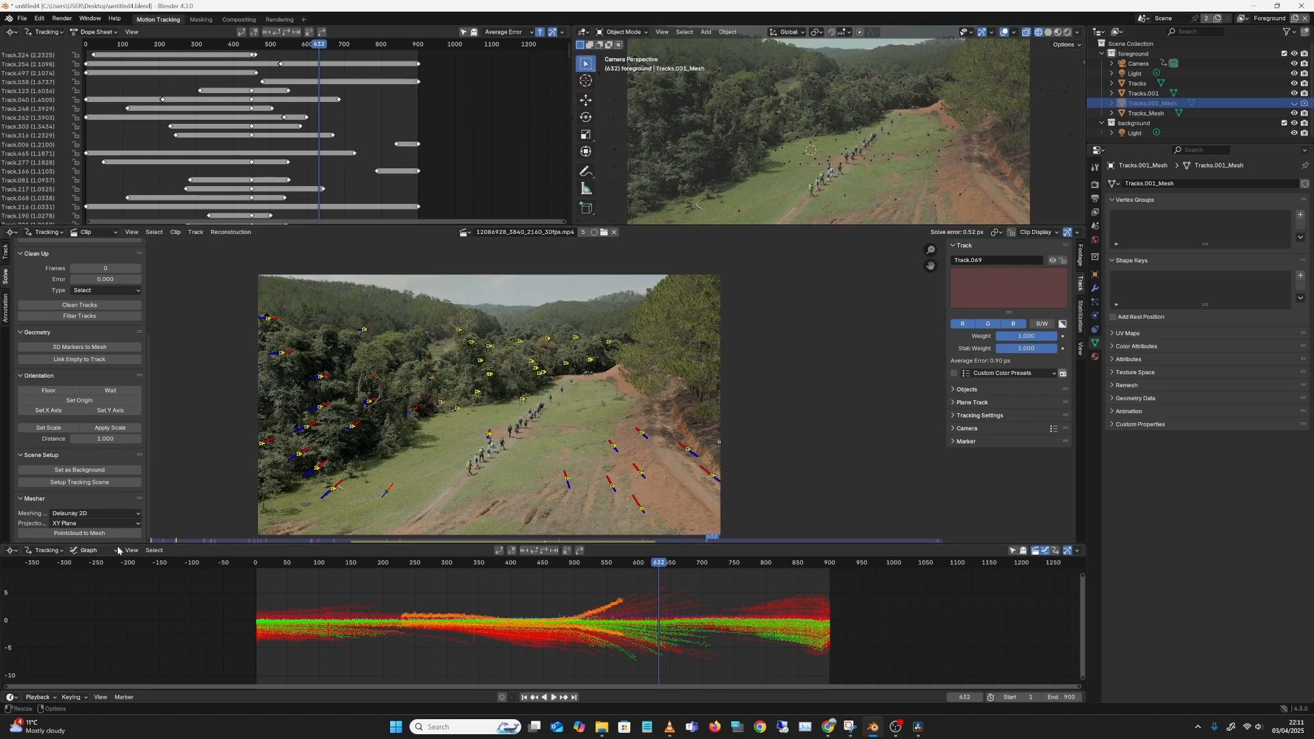
left_click(80, 532)
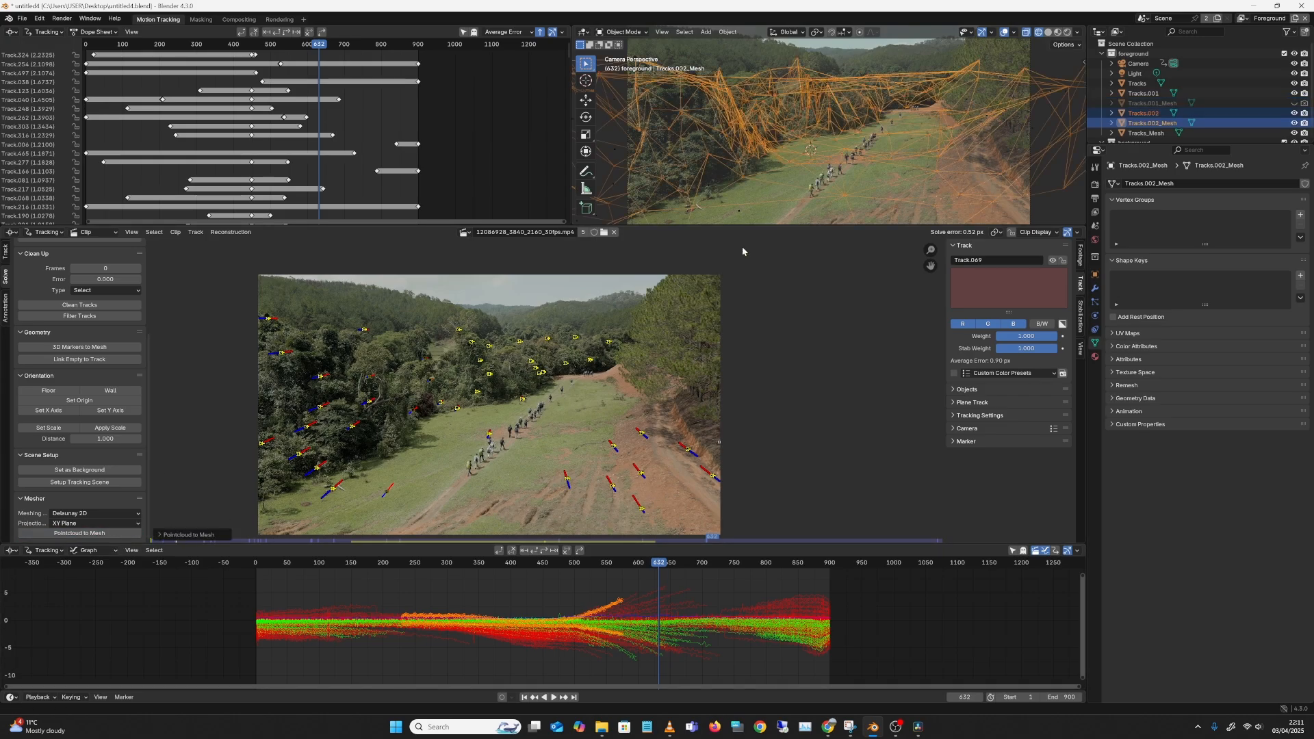
mouse_move(811, 222)
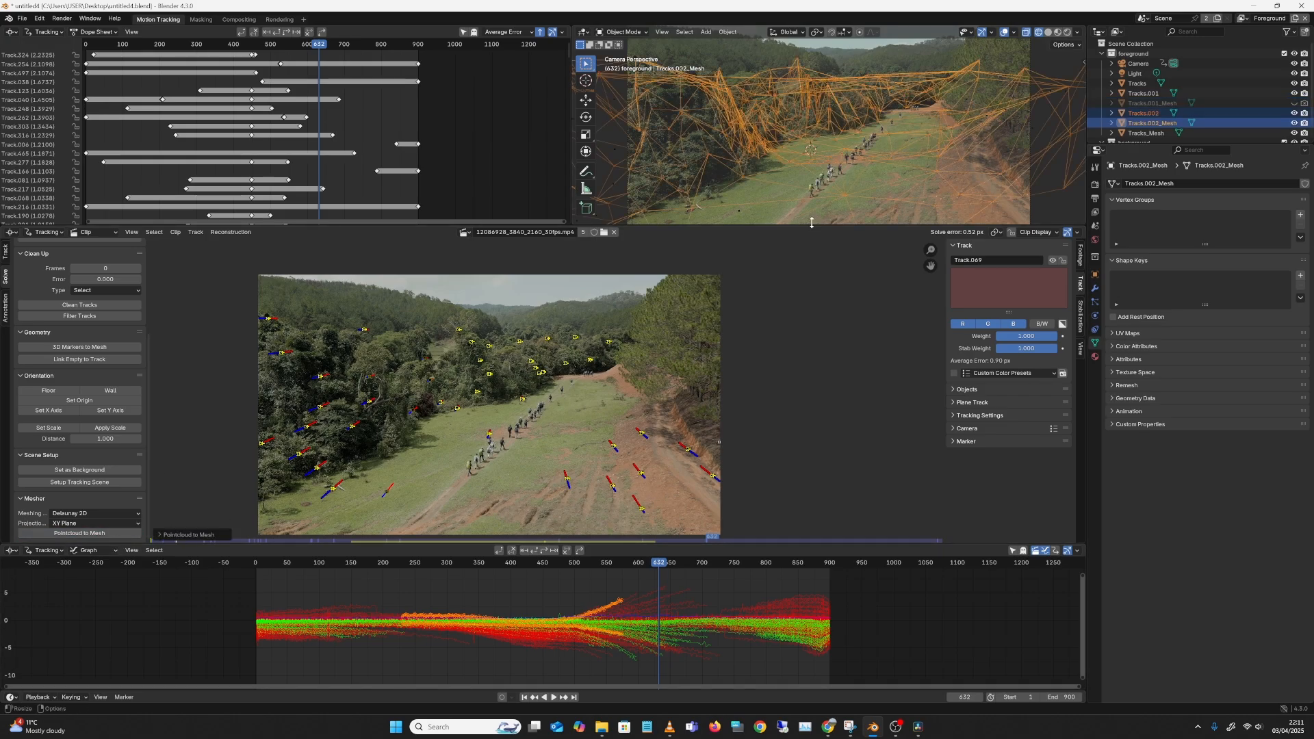